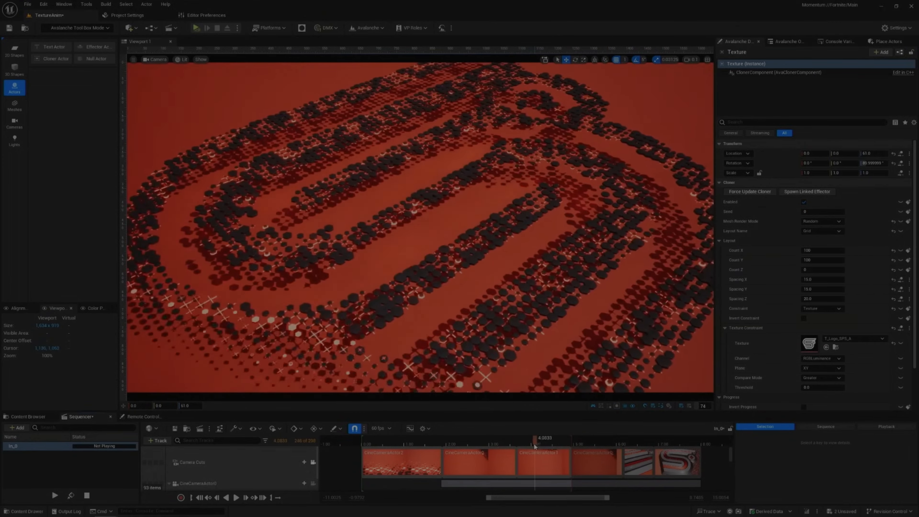
Step: Show the 2D shapes available to add in the modeling tools level
{"action": "left_click_drag", "start_coordinate": [534, 446], "coordinate": [467, 446]}
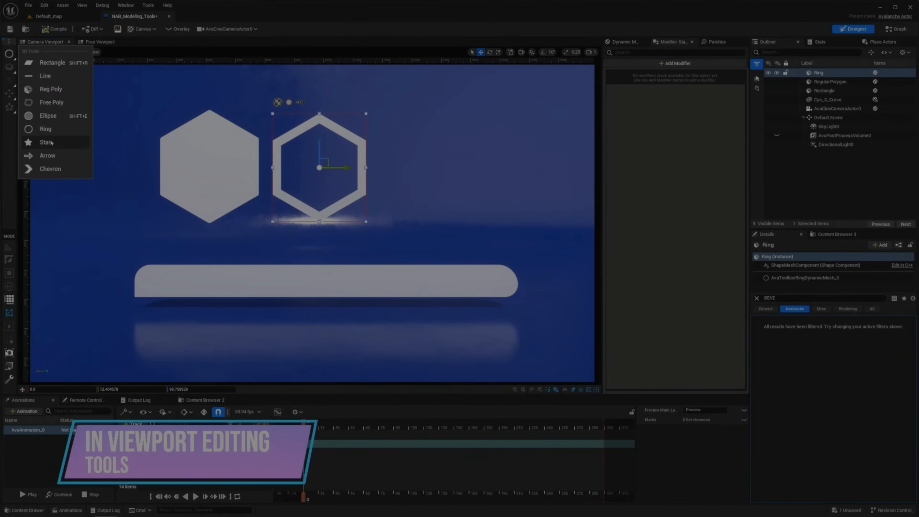
Step: Reveal the Blend mode choices for Layer 2 of the character's material
{"action": "left_click", "coordinate": [47, 141]}
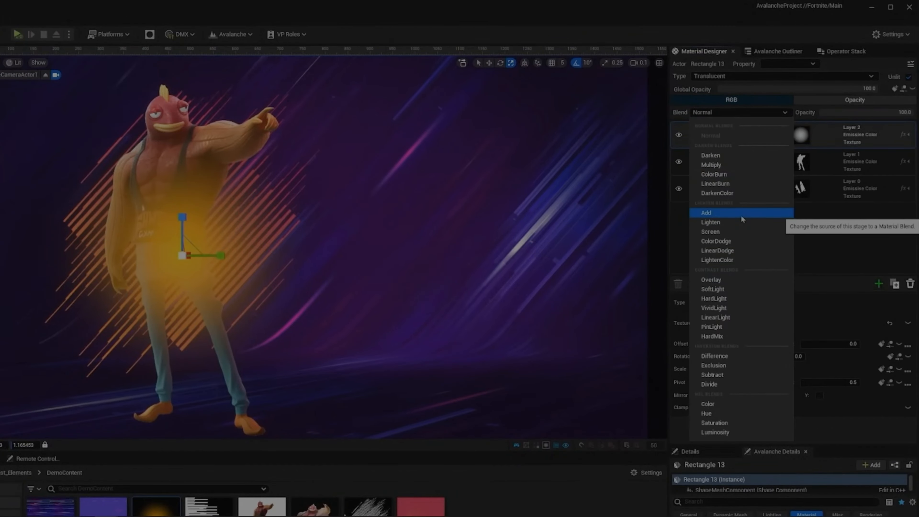
Step: In Lvl_NewsOpen, select the Title actor and show its Text settings with the Avalanche Font field
{"action": "left_click", "coordinate": [707, 212]}
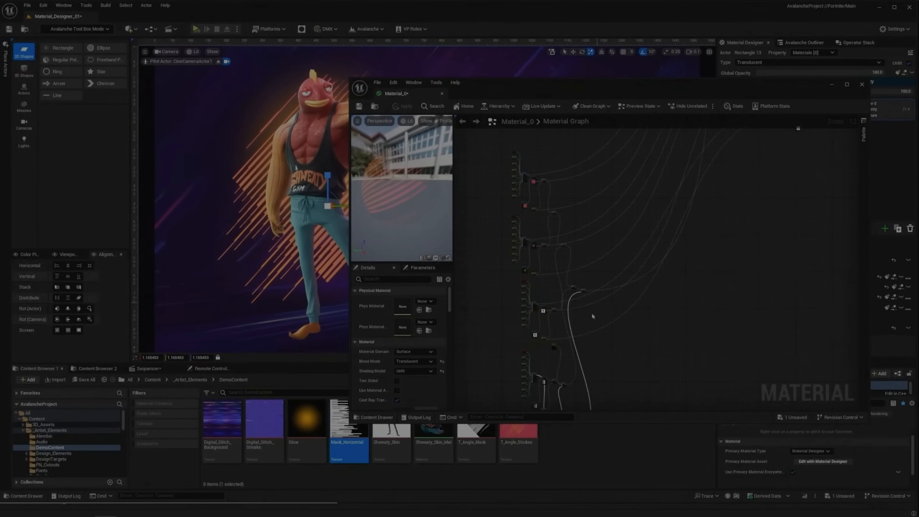
{"action": "left_click", "coordinate": [862, 84]}
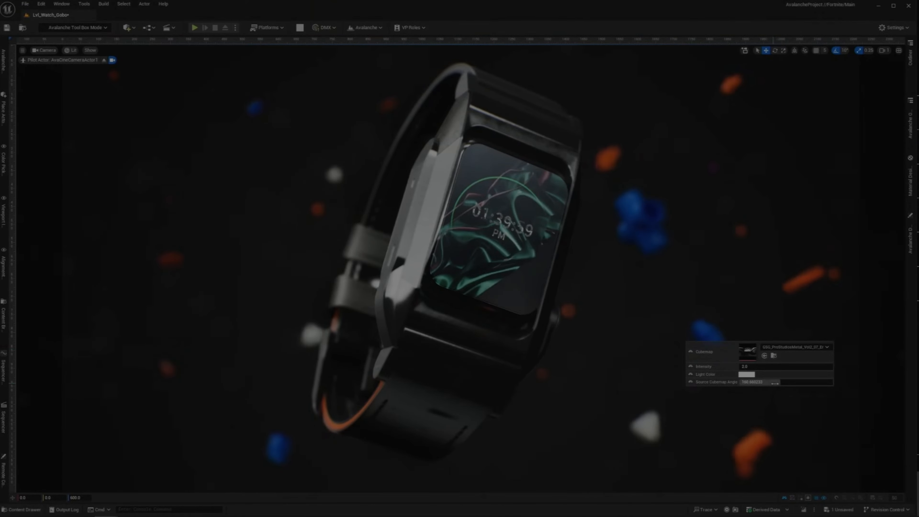
{"action": "left_click", "coordinate": [748, 374]}
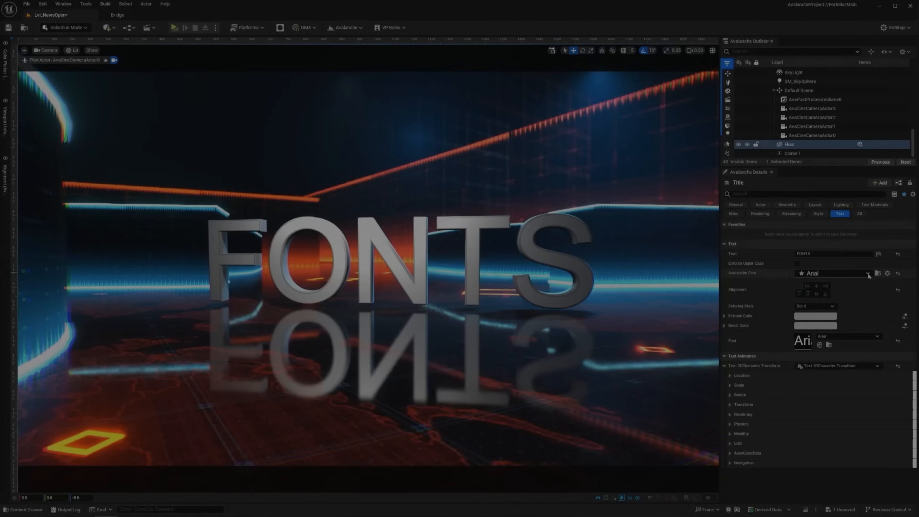
Step: Change the FONTS title to Arial Black, then a project display font, and bring up the player stats preset
{"action": "left_click", "coordinate": [867, 273]}
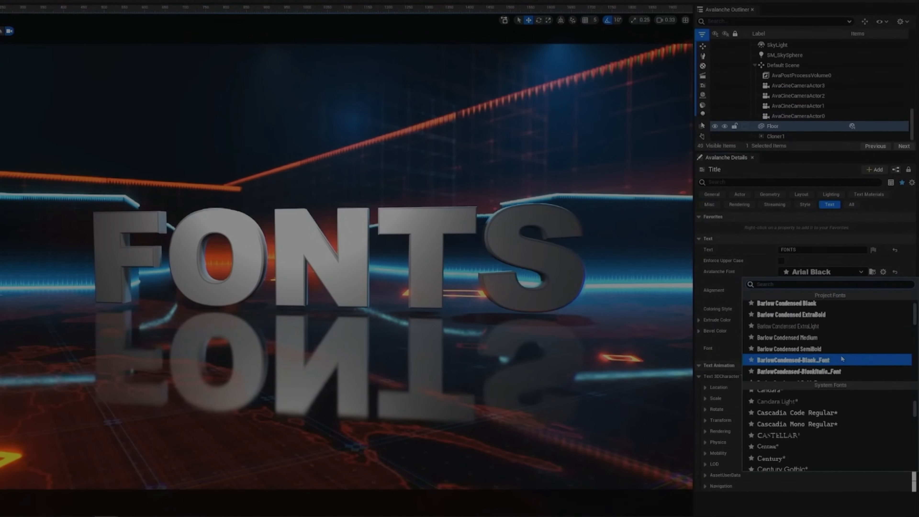
{"action": "left_click", "coordinate": [793, 359]}
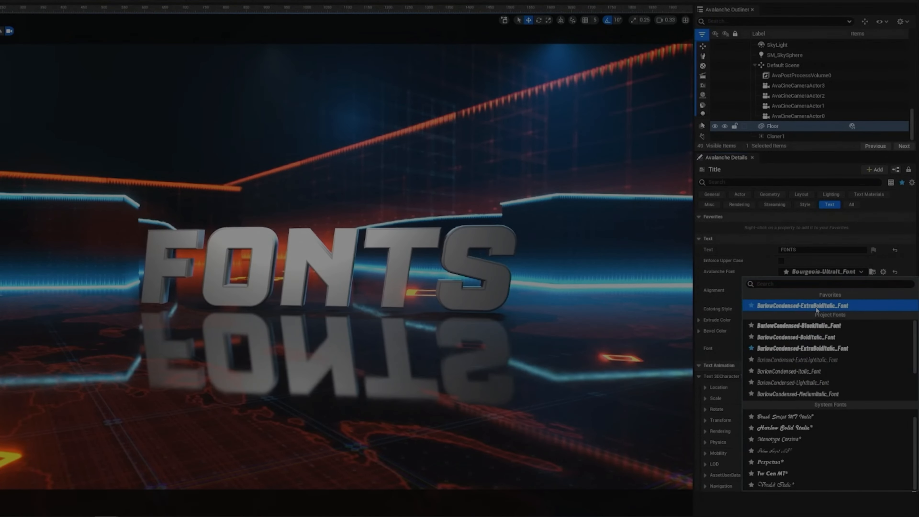
{"action": "left_click", "coordinate": [802, 305]}
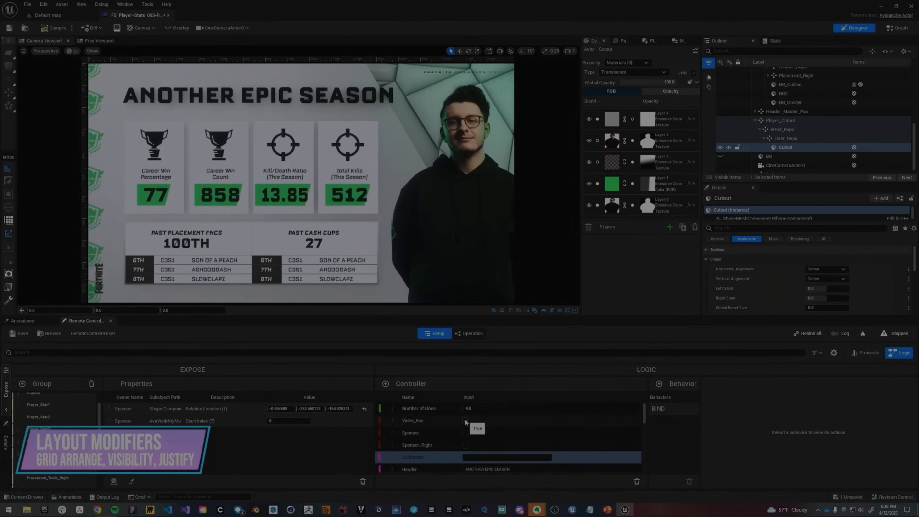
Step: Advance through Storm Sync's export dialog with the default file name and start creating the pak file
{"action": "left_click", "coordinate": [465, 433]}
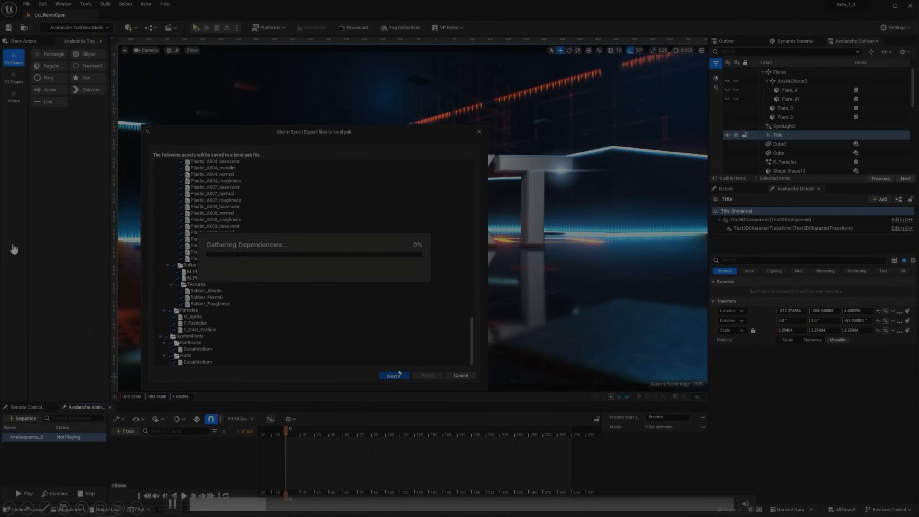
{"action": "left_click", "coordinate": [393, 376]}
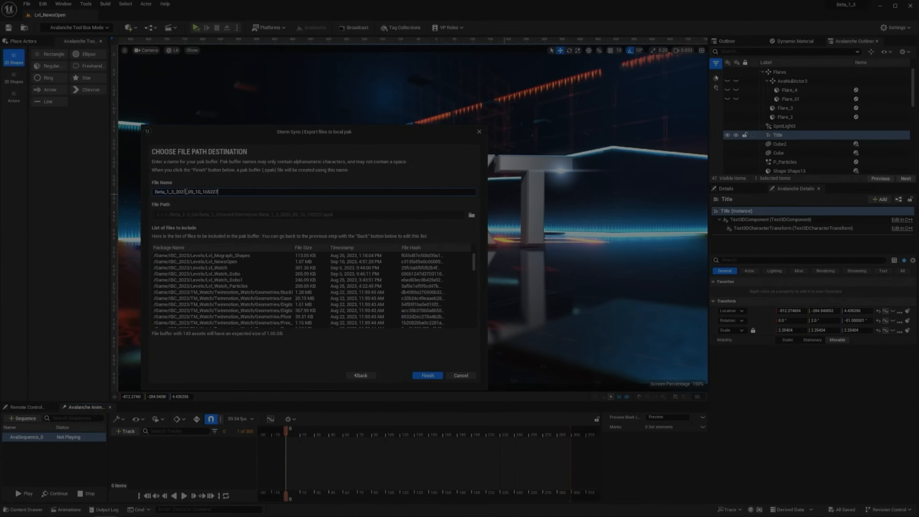
{"action": "left_click", "coordinate": [427, 375]}
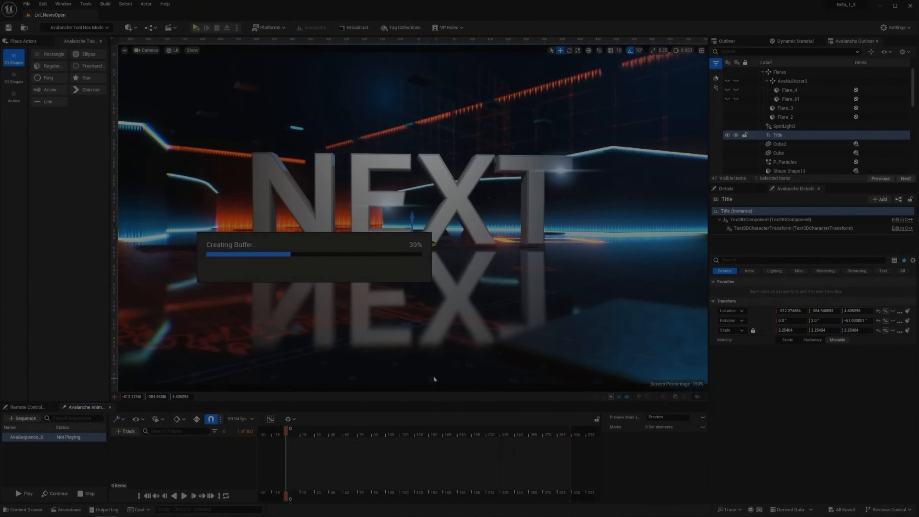